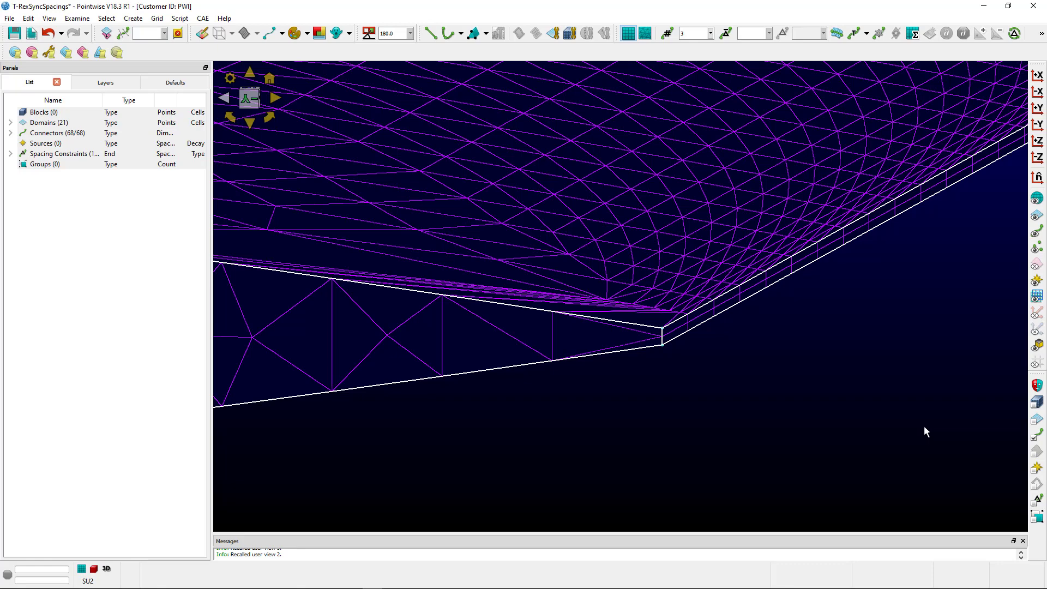
Dismiss the viewport quick-options menu and open the Grid menu.
right_click(807, 433)
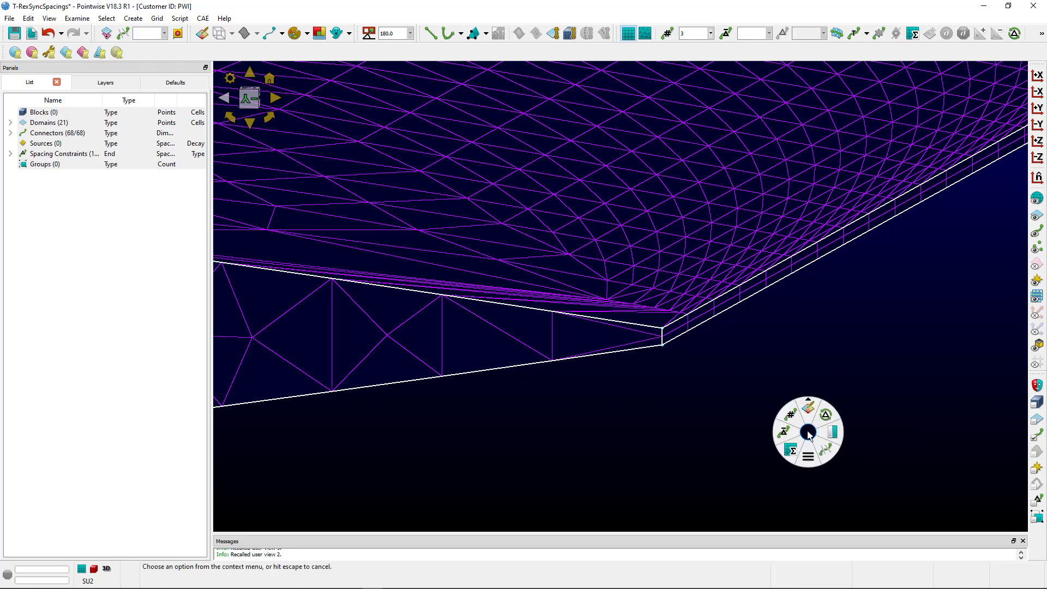
mouse_move(826, 419)
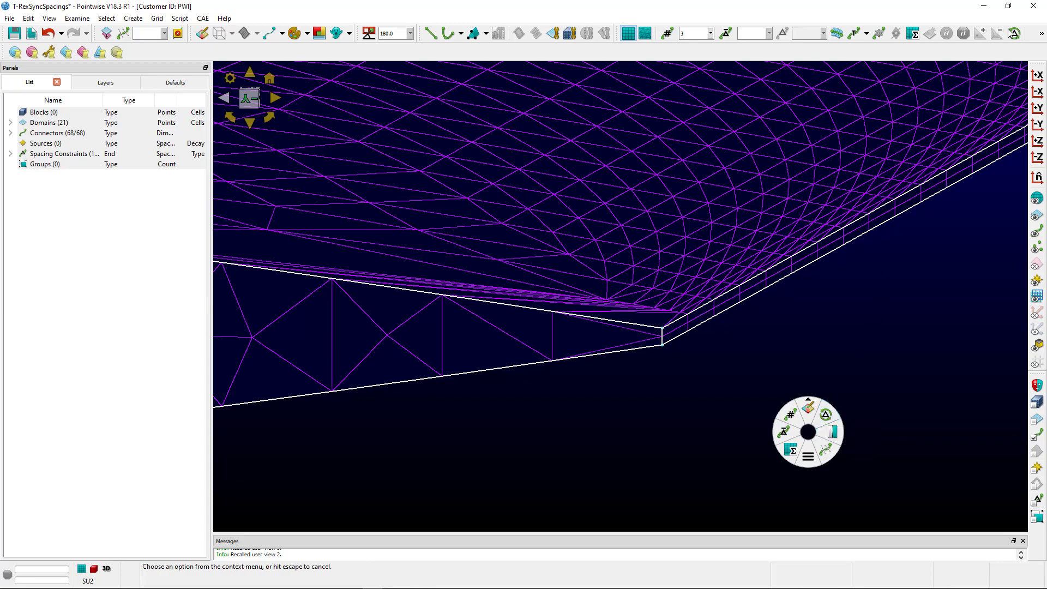
left_click(157, 18)
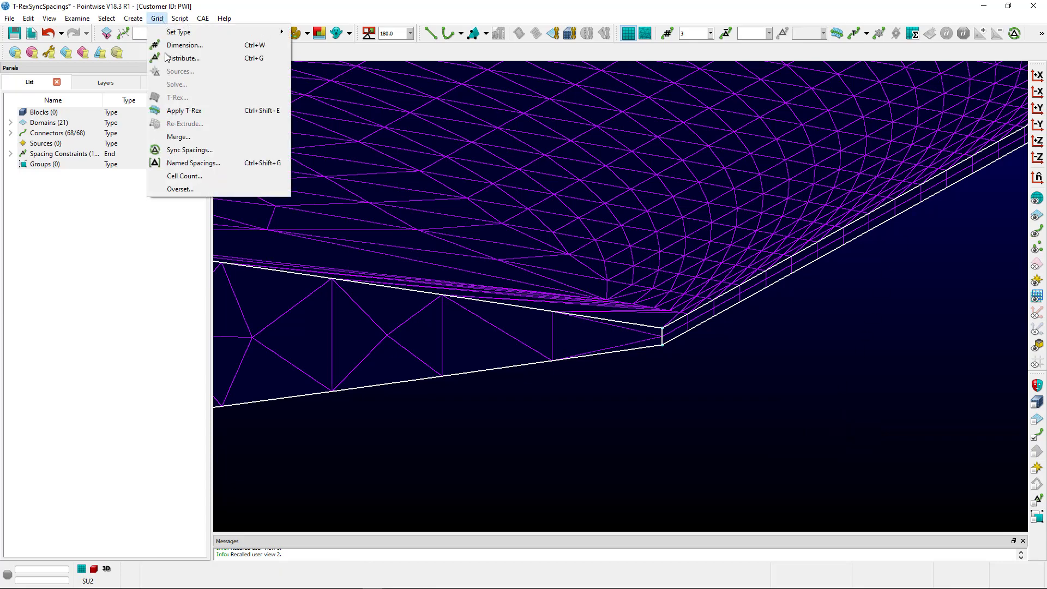
Open Grid > Sync Spacings, showing Minimum type, growth rate 1.2 and kept dimensions.
left_click(190, 150)
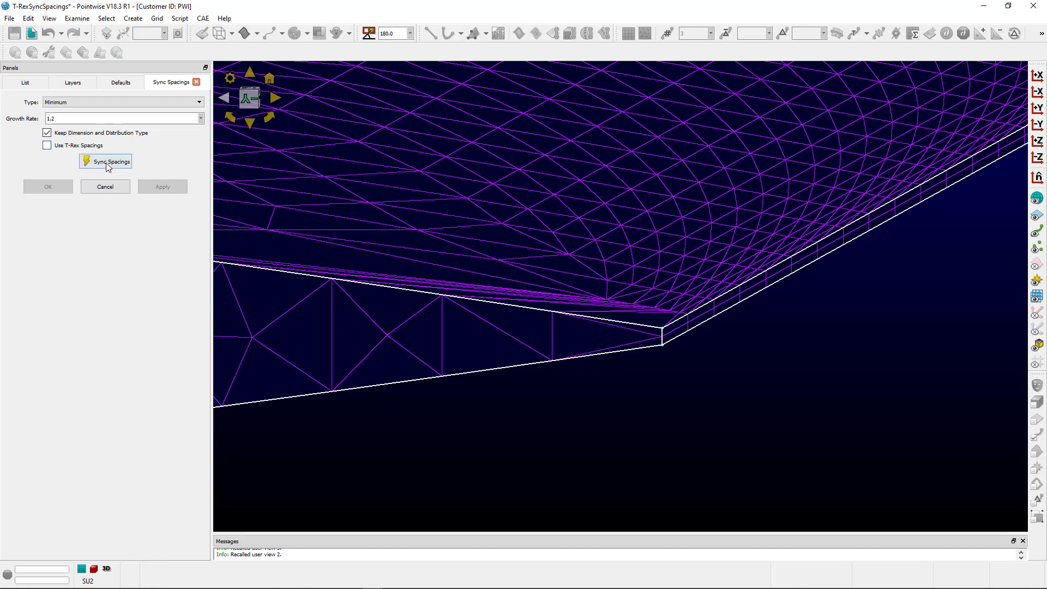
mouse_move(114, 165)
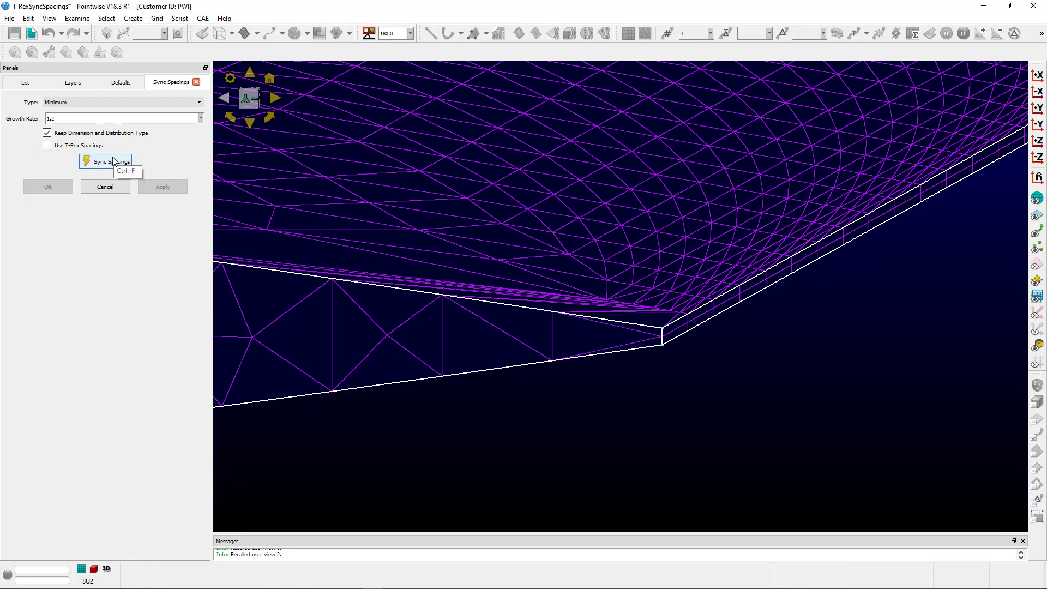
mouse_move(109, 142)
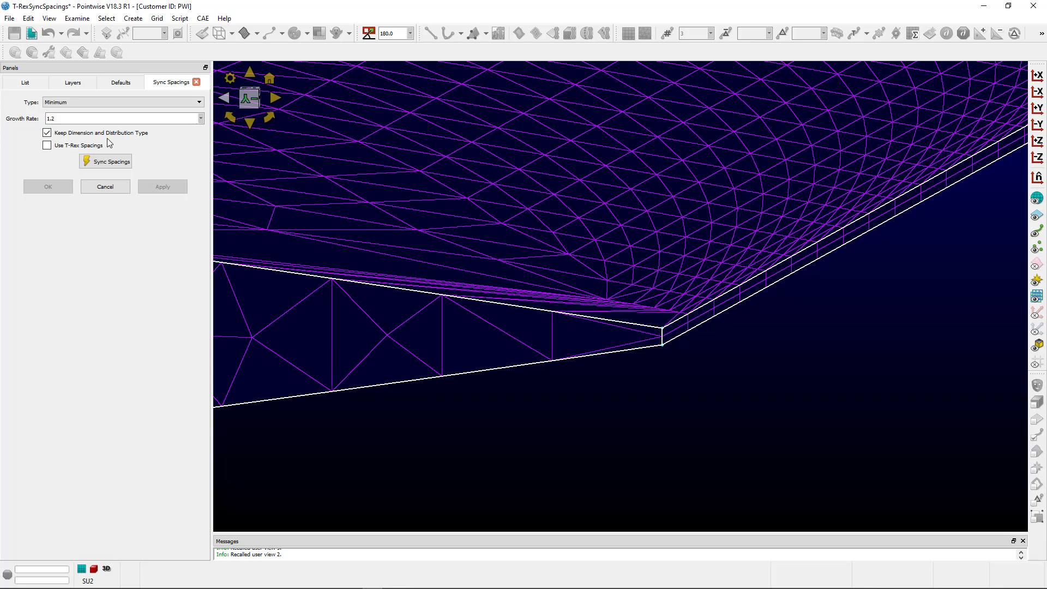
mouse_move(302, 258)
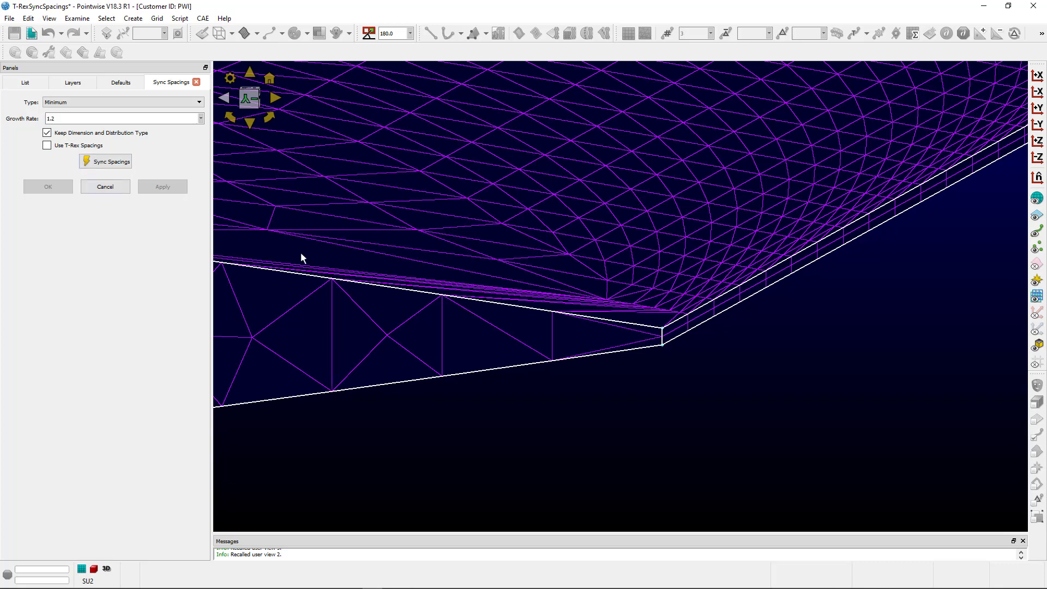
left_click(105, 161)
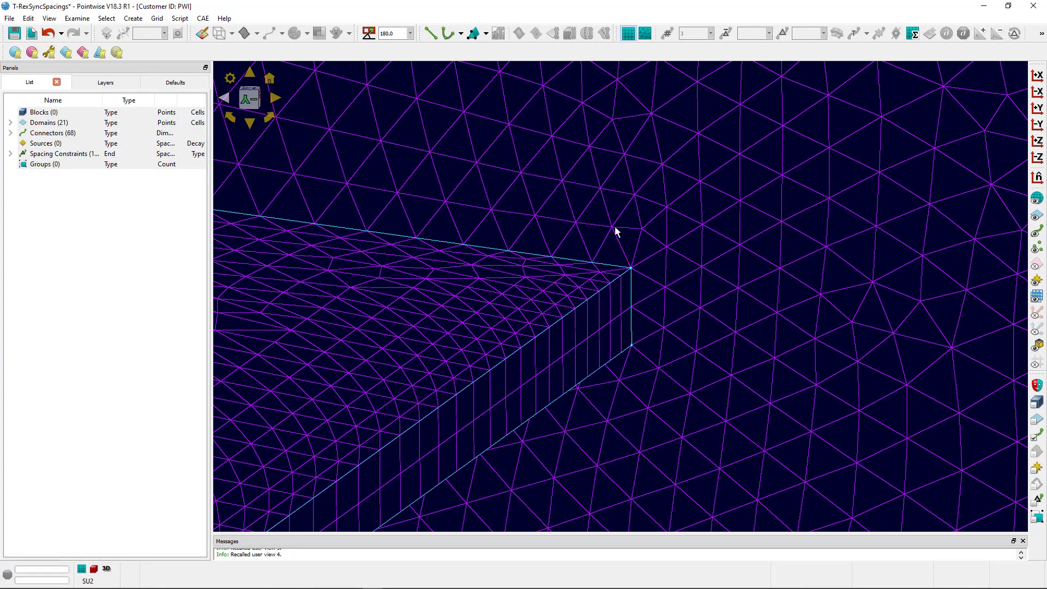
mouse_move(647, 293)
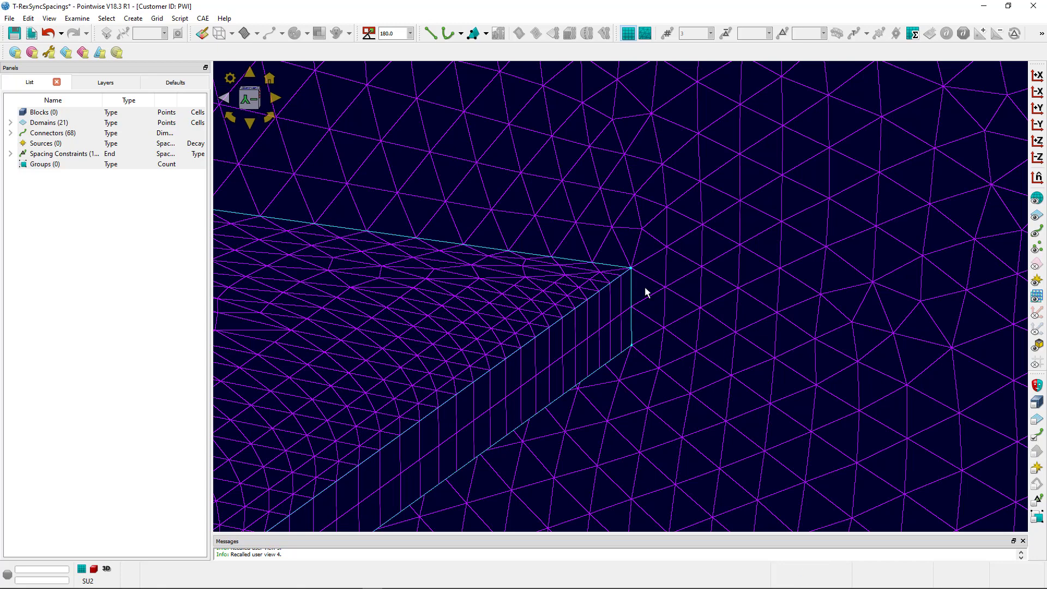
mouse_move(637, 281)
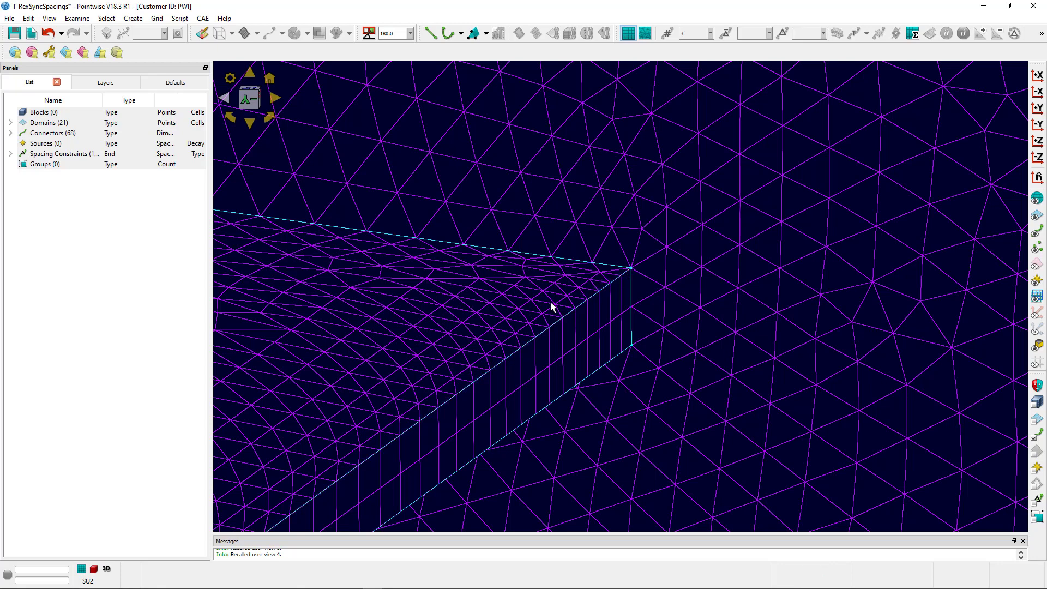
mouse_move(595, 272)
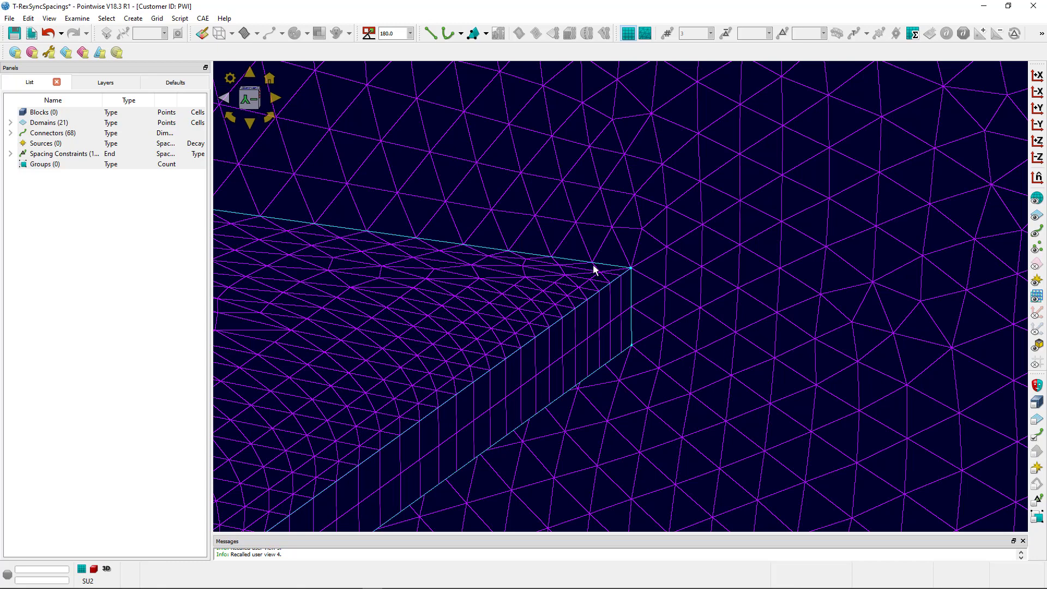
mouse_move(509, 376)
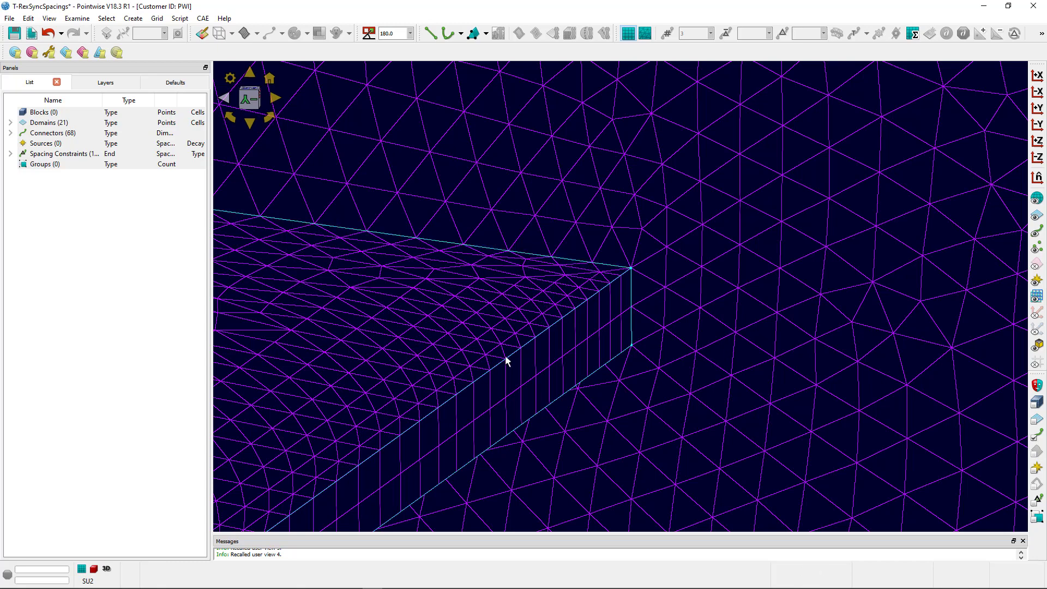
mouse_move(466, 369)
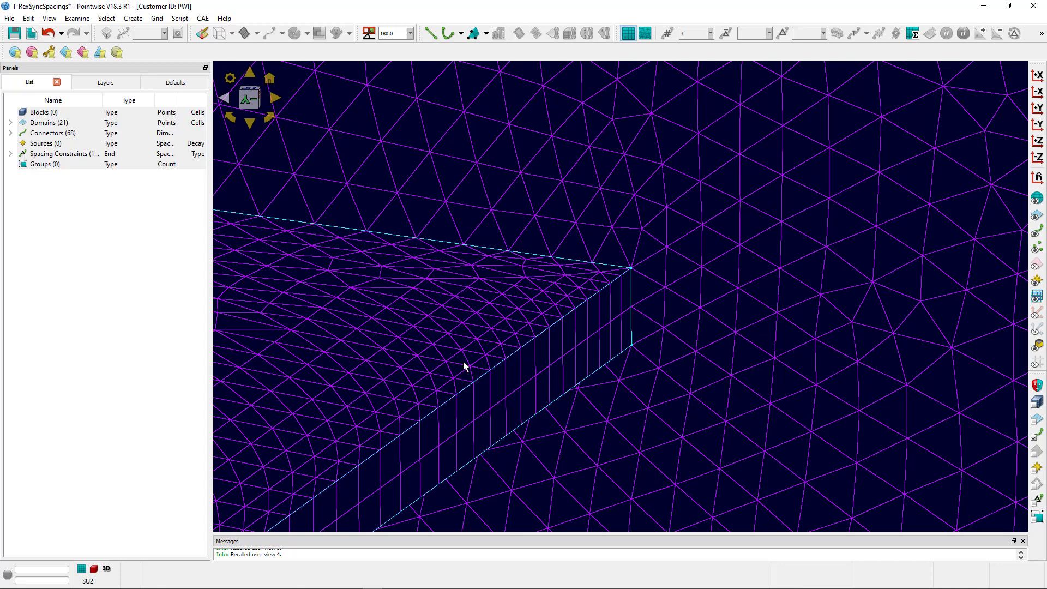
mouse_move(750, 389)
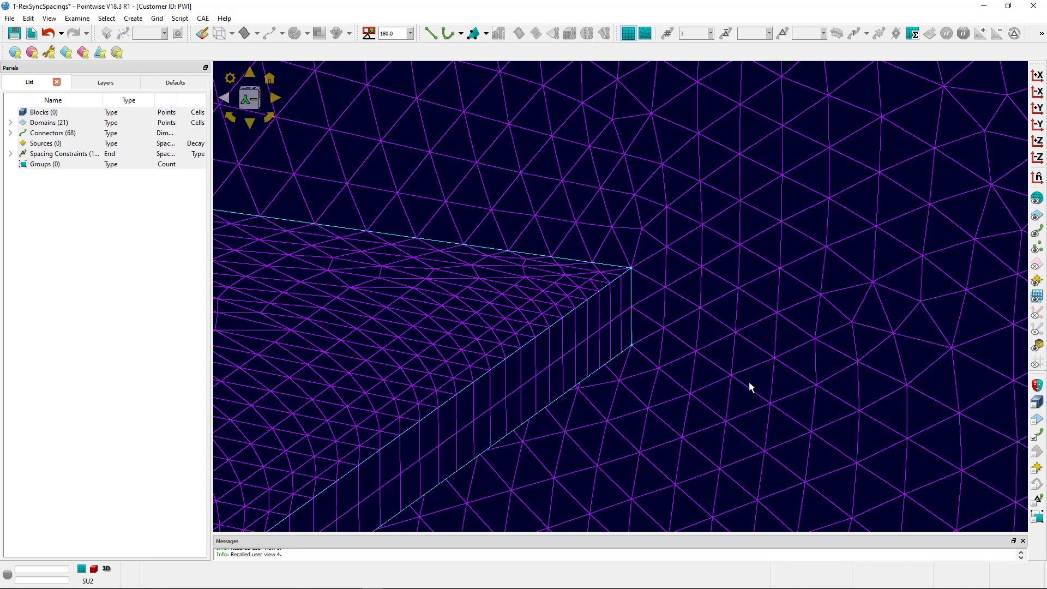